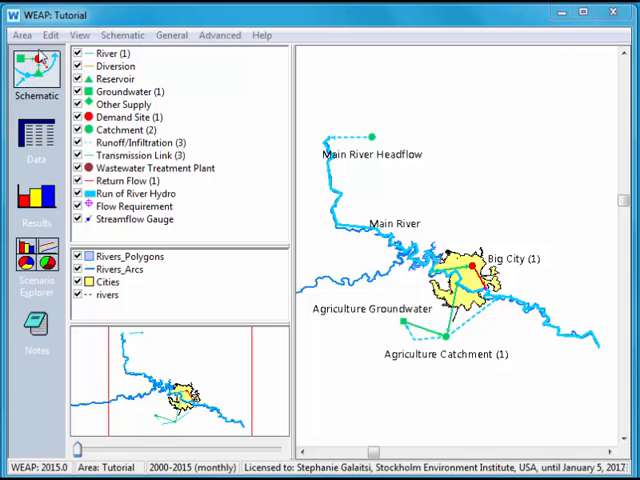
Review the Tutorial area's list of saved versions from the Area menu.
click(20, 36)
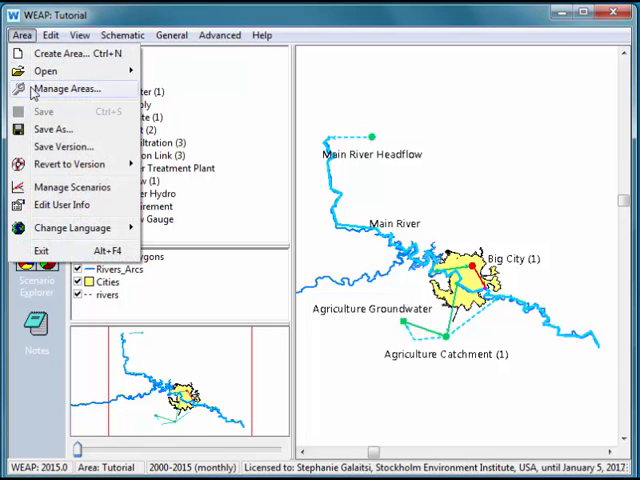
click(70, 164)
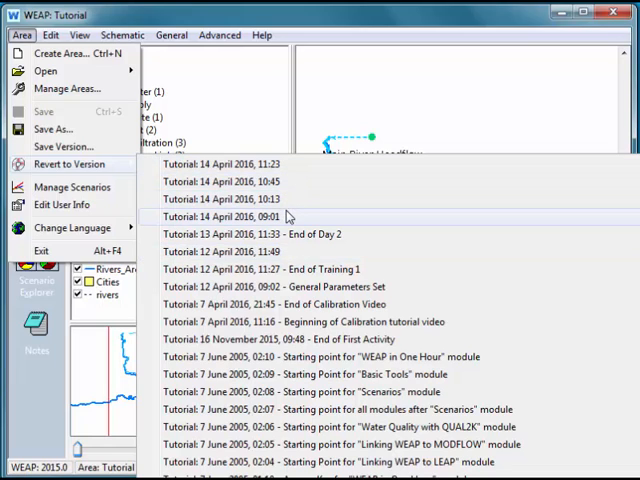
mouse_move(330, 304)
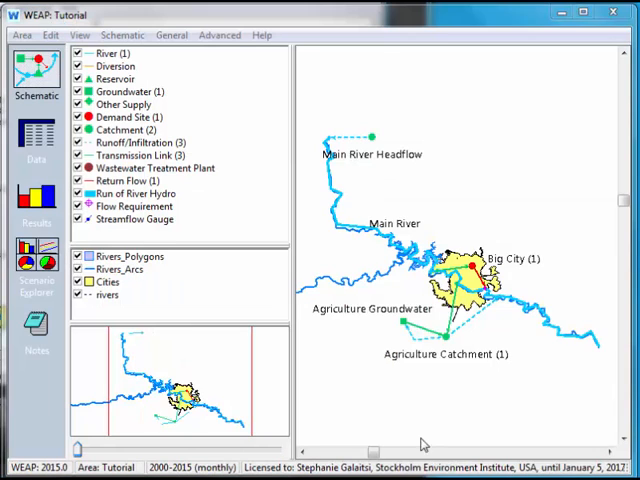
Save a new Tutorial version commented 'Journal Article' and answer the include-results prompt.
click(20, 36)
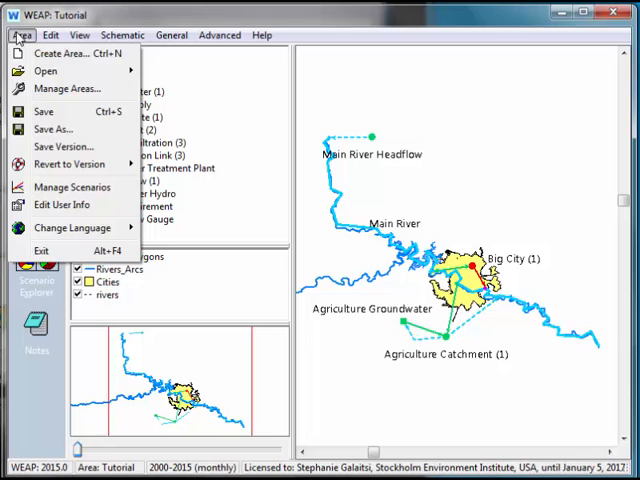
mouse_move(64, 148)
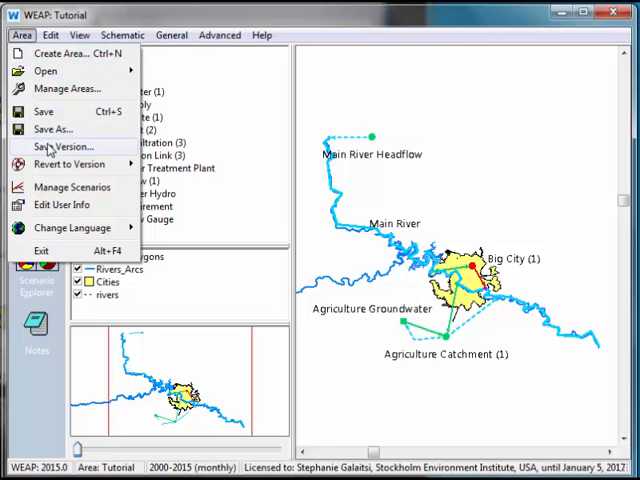
click(64, 146)
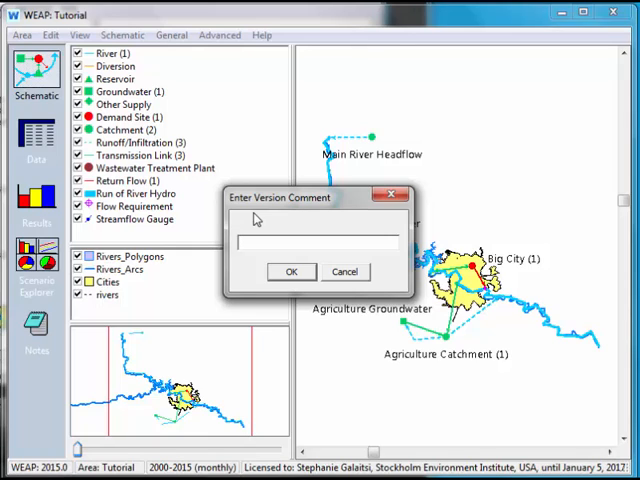
text(Journal Ar)
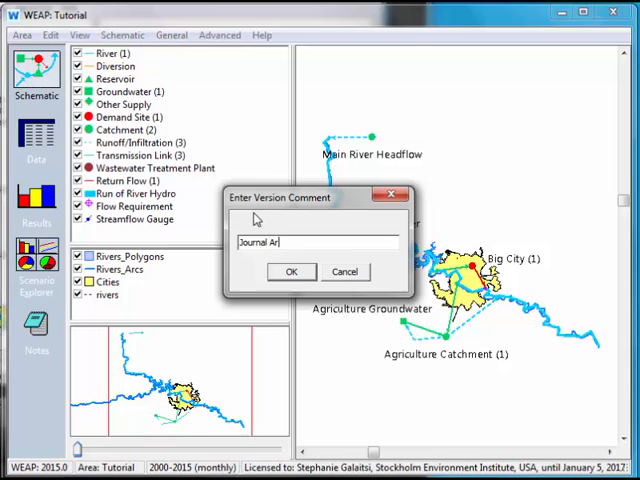
text(cle)
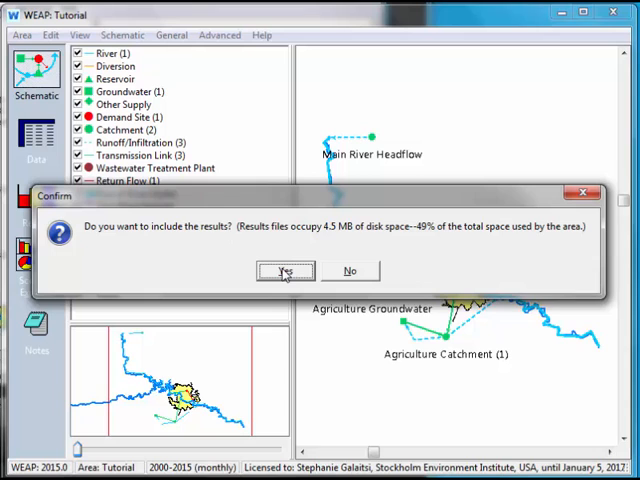
click(284, 272)
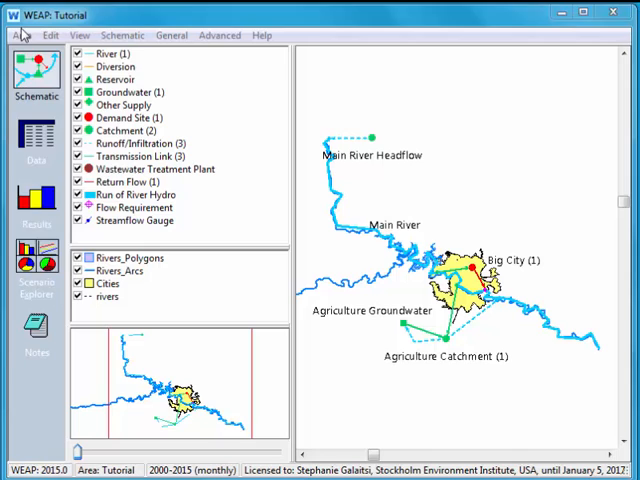
Check that the Journal Article version now tops the saved versions list.
click(20, 36)
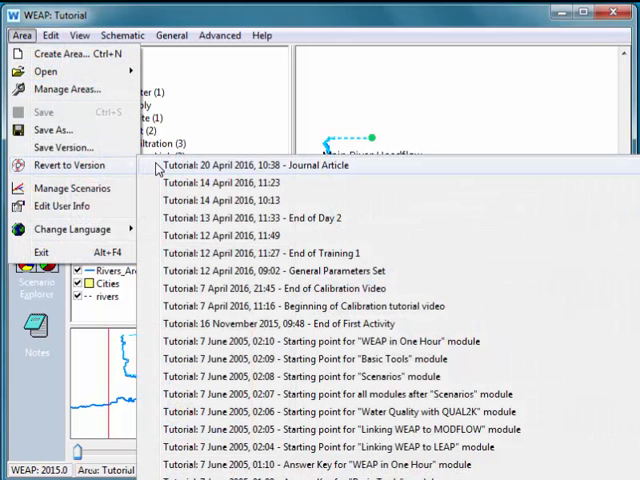
mouse_move(32, 184)
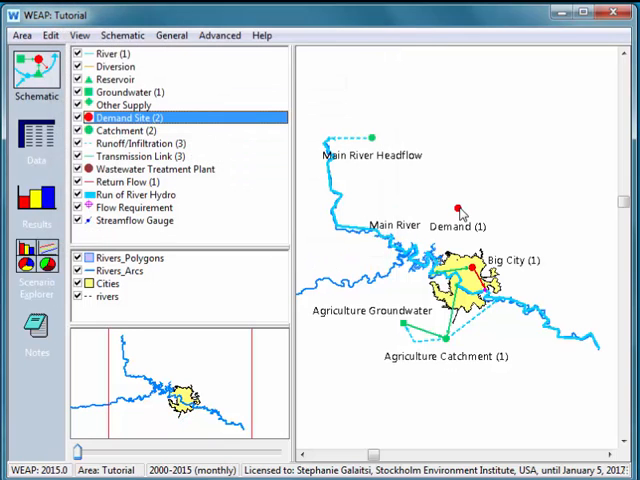
Confirm the new Demand site above Big City and reopen the saved versions list.
click(20, 36)
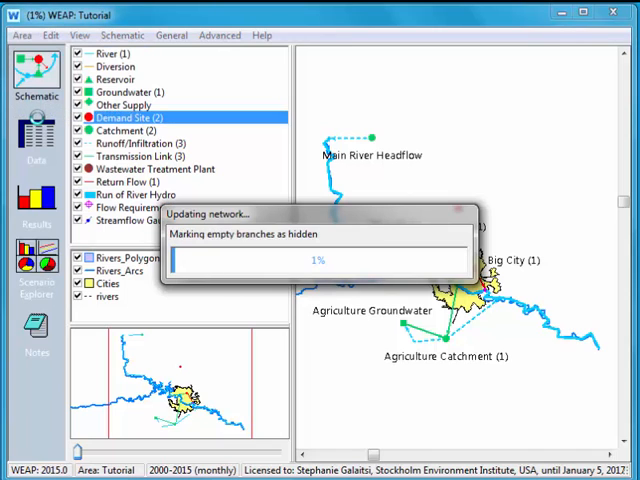
click(20, 36)
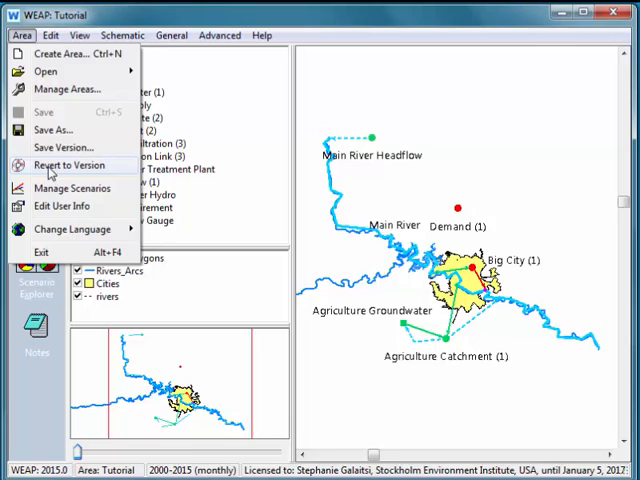
click(72, 164)
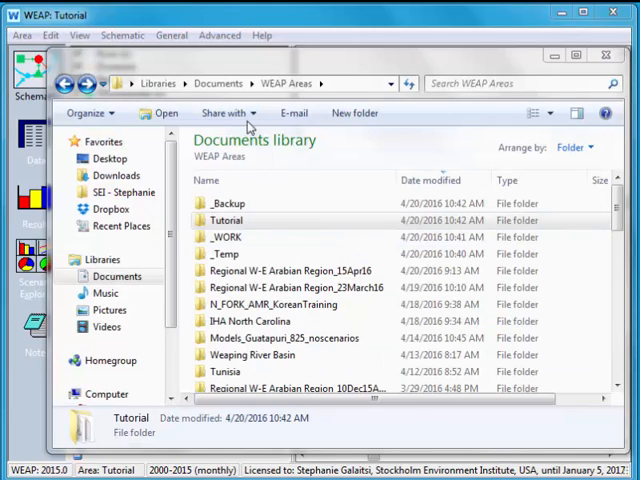
Browse the WEAP Areas _Backup folder listing the Tutorial zip and txt version files.
click(288, 84)
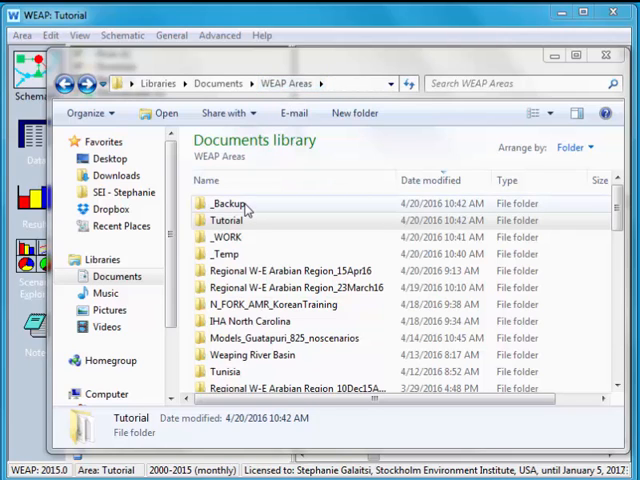
double_click(220, 204)
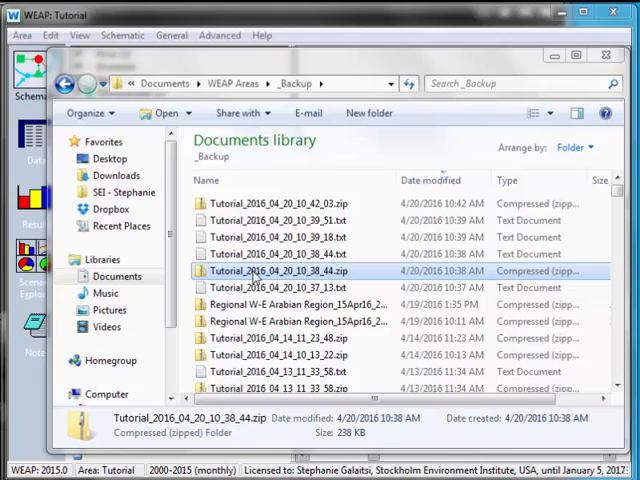
mouse_move(258, 282)
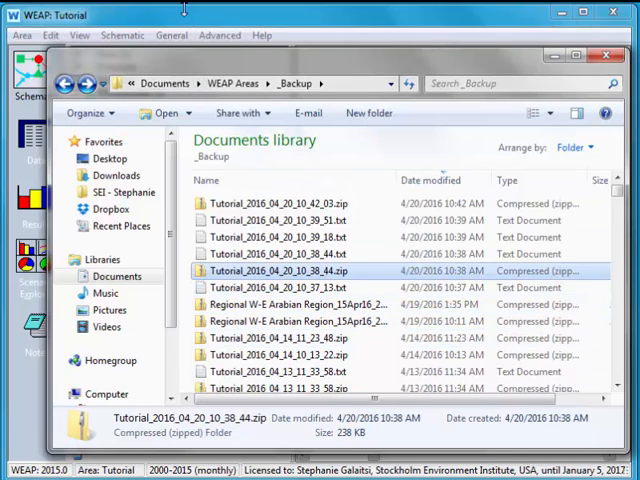
In Manage Areas, select Tutorial and pick the Journal Article entry among its 32 versions.
click(20, 36)
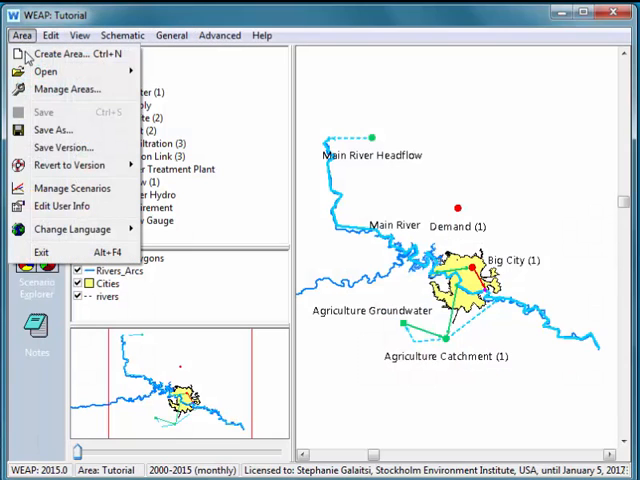
click(68, 88)
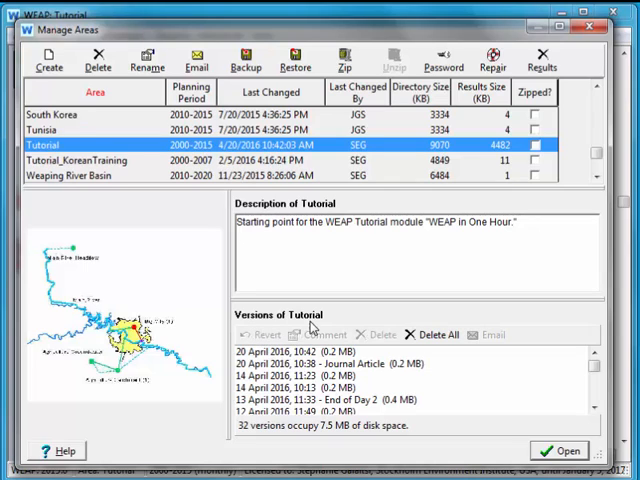
mouse_move(328, 372)
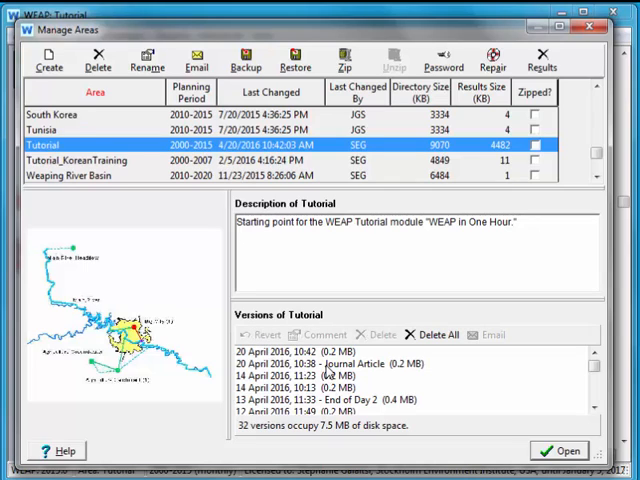
click(330, 364)
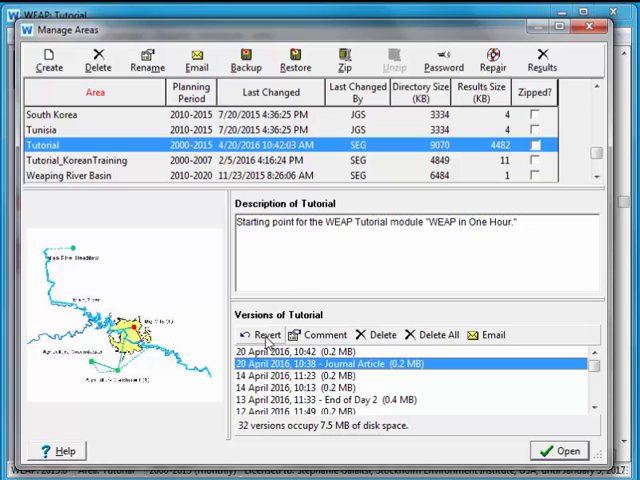
mouse_move(264, 336)
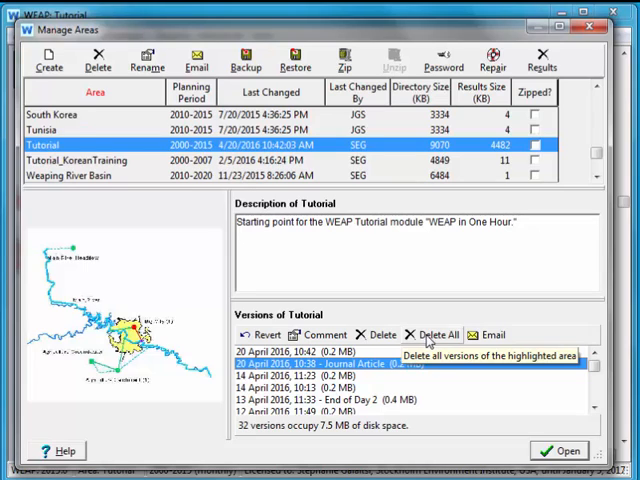
mouse_move(320, 334)
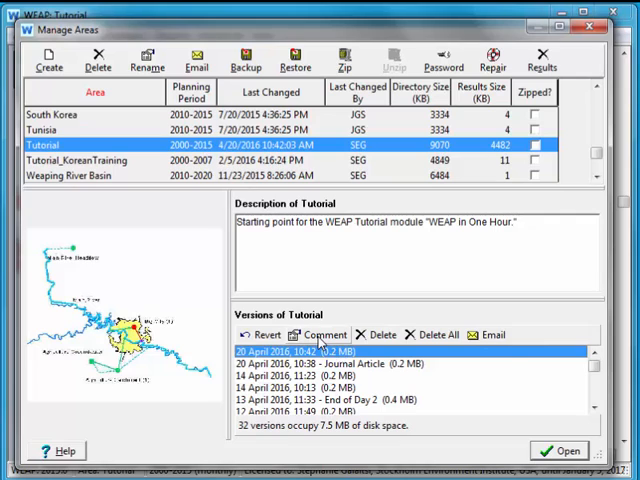
Comment the newest 20 April 2016 10:42 version as 'Demand site built'.
click(320, 334)
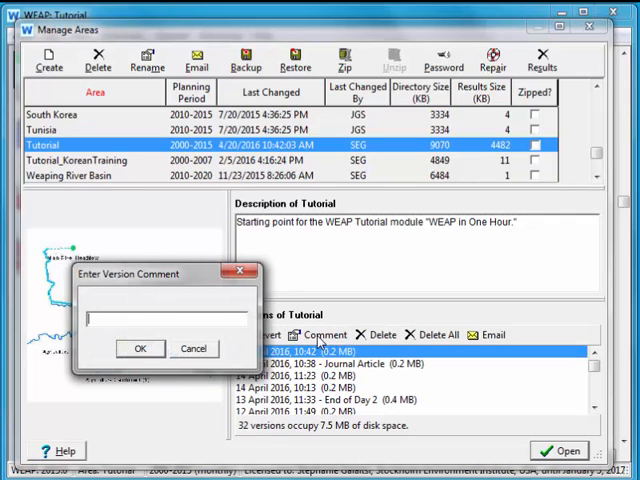
text(Demand site buil)
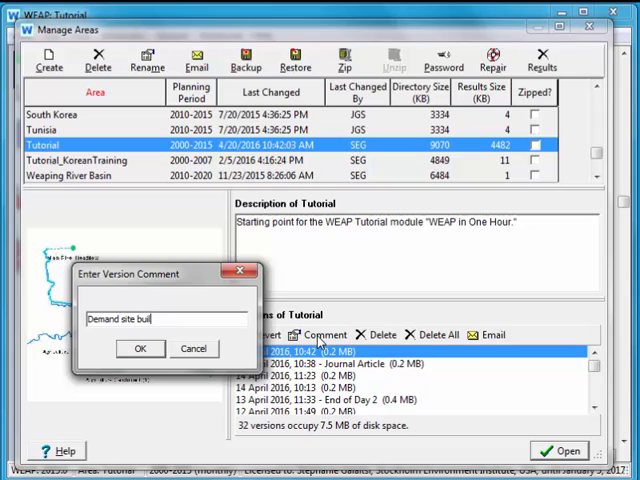
click(140, 348)
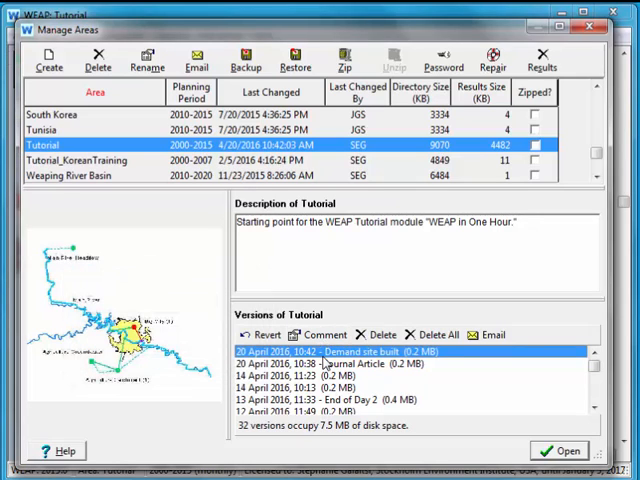